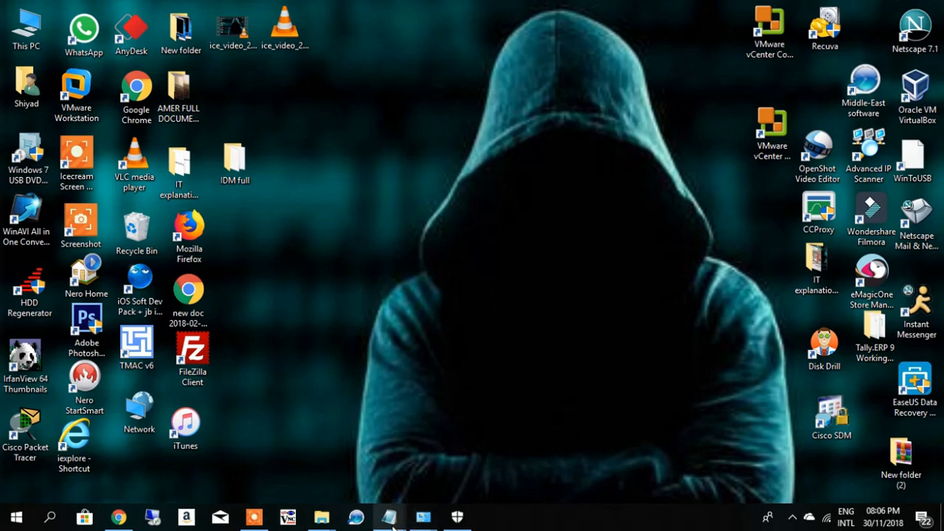
Bring up the 'Office 2016' Notepad note holding the Google Drive sharing link.
left_click(389, 517)
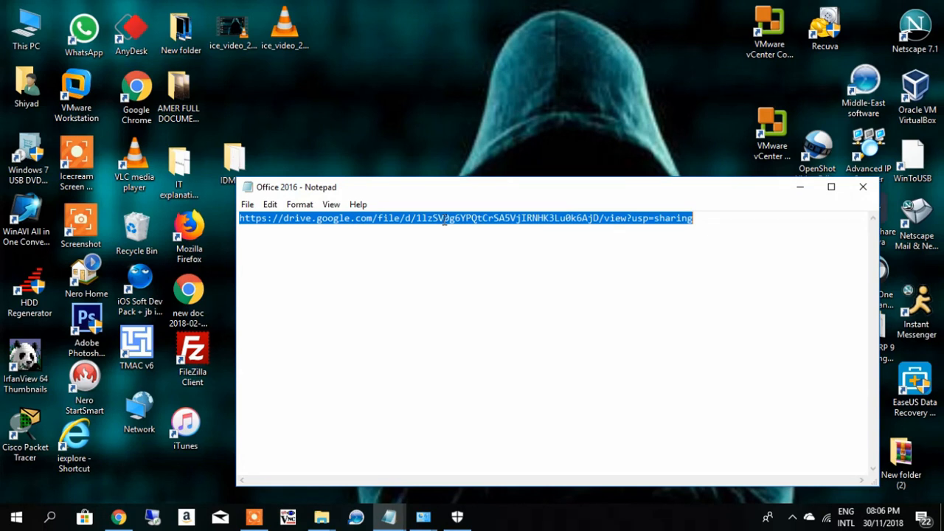
mouse_move(360, 272)
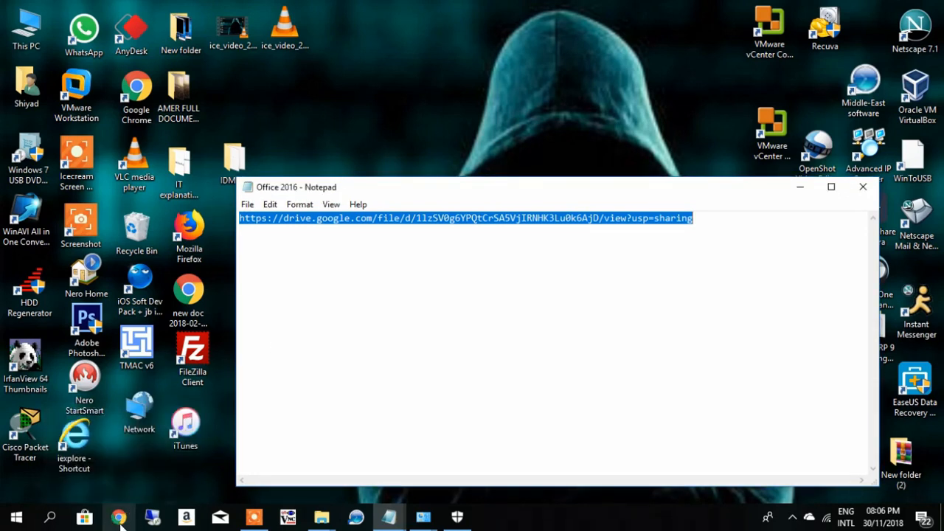
Switch to Chrome to load the Drive page for Microsoft Office 2016 Full Version.rar.
left_click(114, 514)
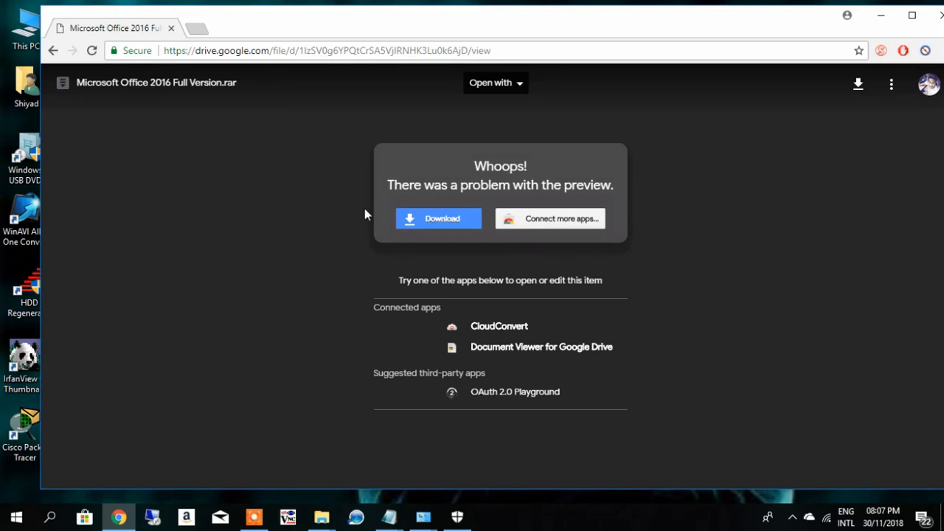
mouse_move(456, 516)
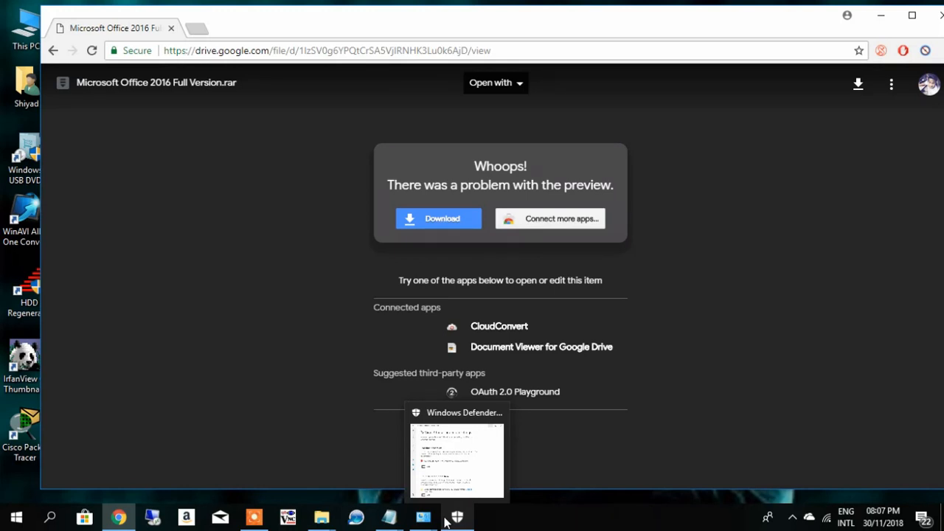
mouse_move(456, 241)
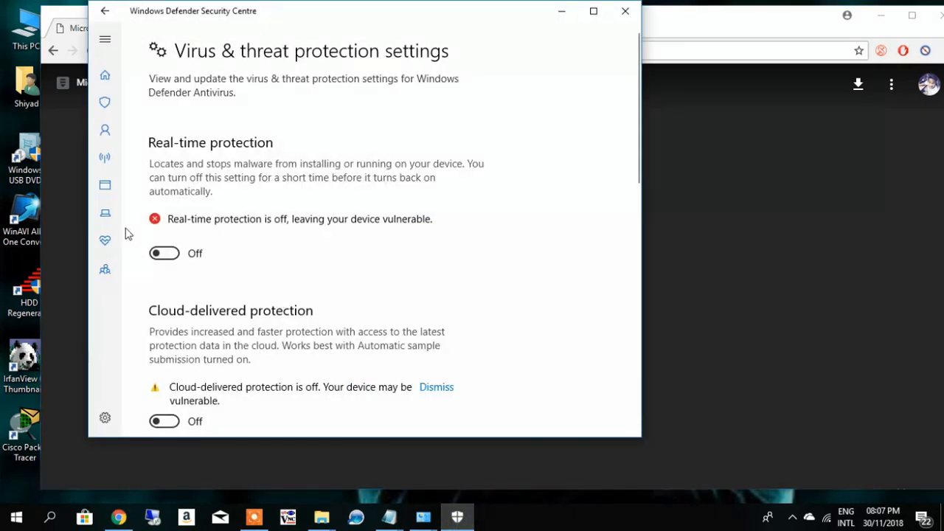
mouse_move(166, 256)
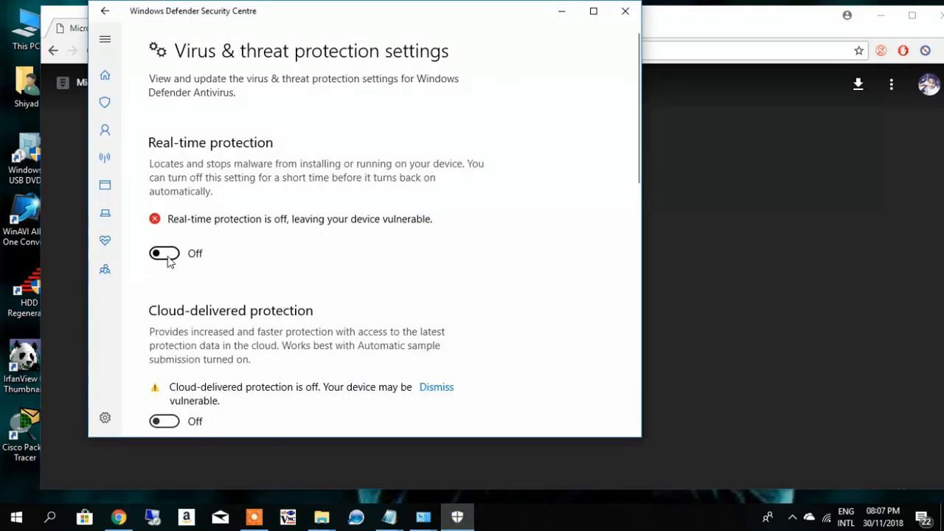
mouse_move(629, 30)
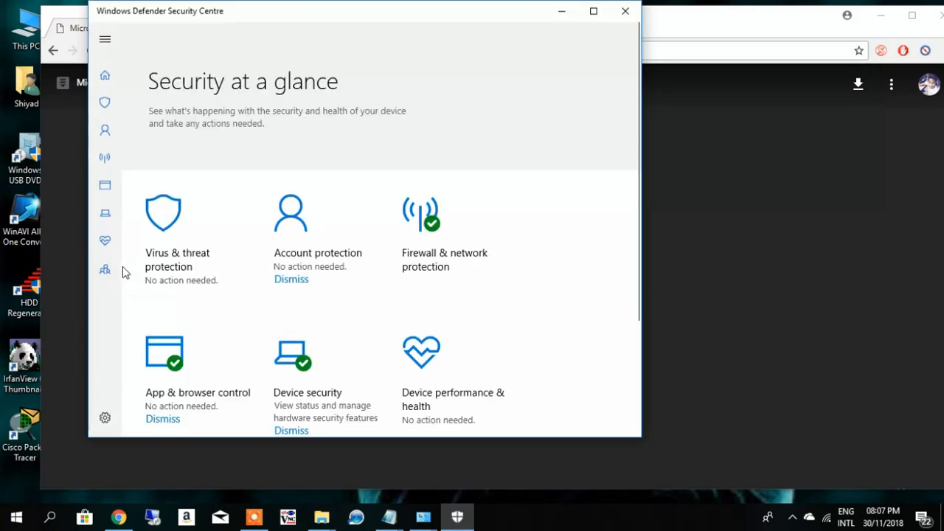
left_click(105, 102)
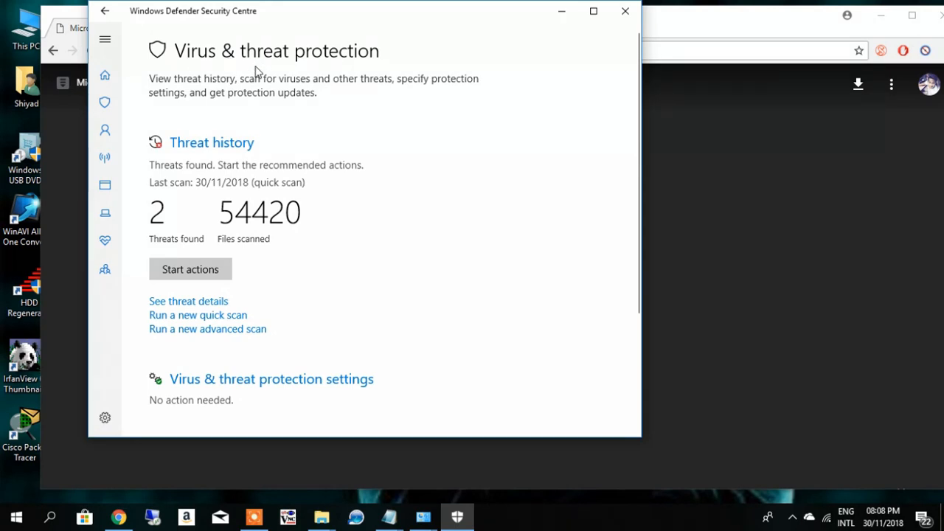
mouse_move(243, 432)
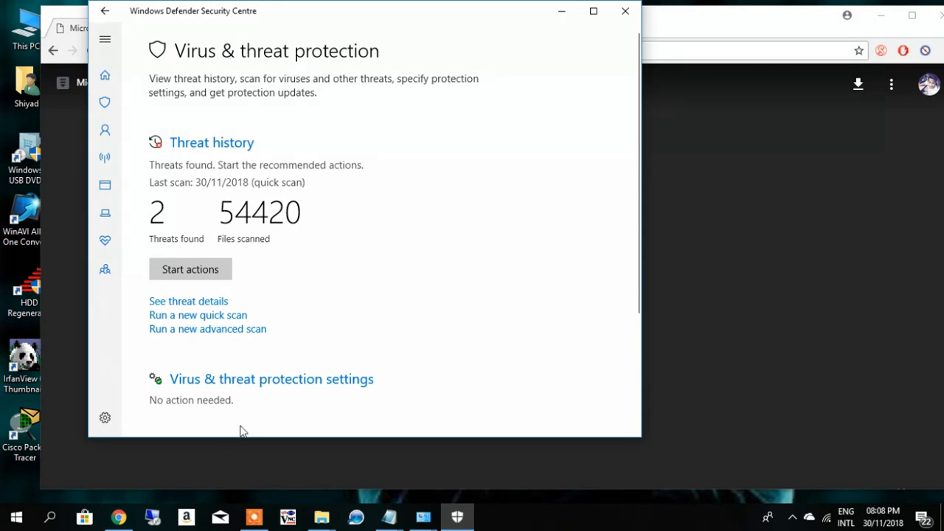
left_click(271, 379)
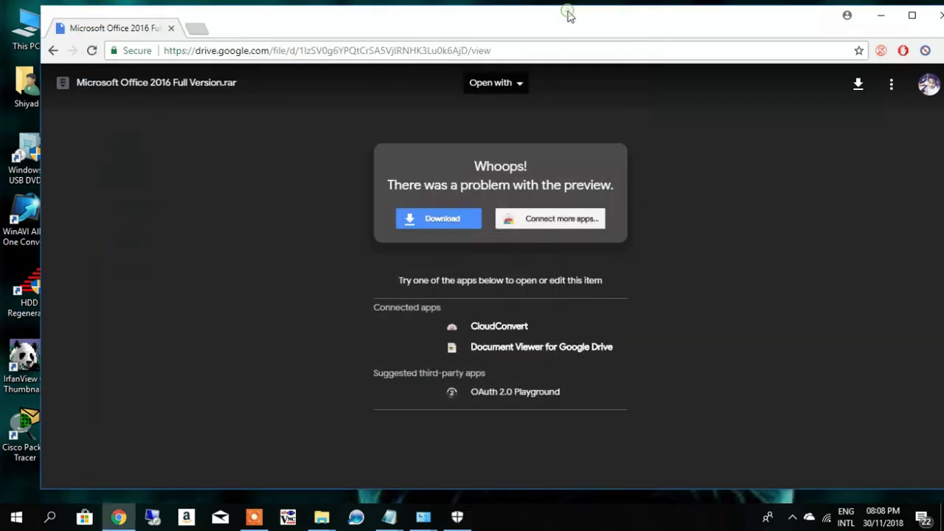
Download Microsoft Office 2016 Full Version.rar, choosing Download anyway past the virus-scan warning.
left_click(438, 219)
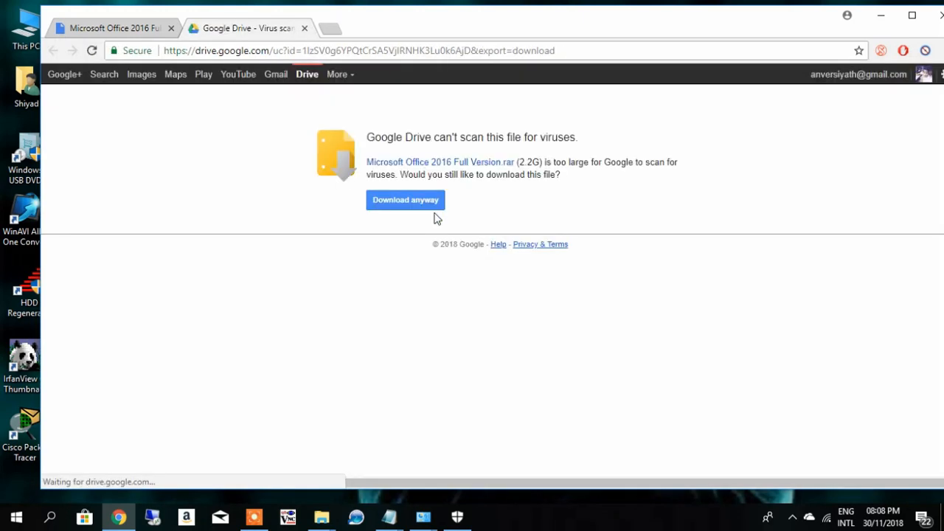
left_click(405, 200)
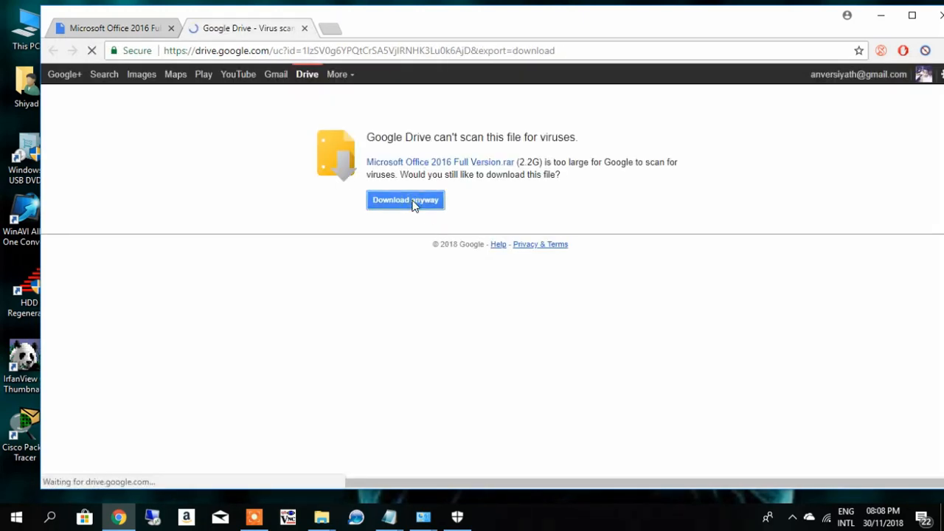
left_click(405, 200)
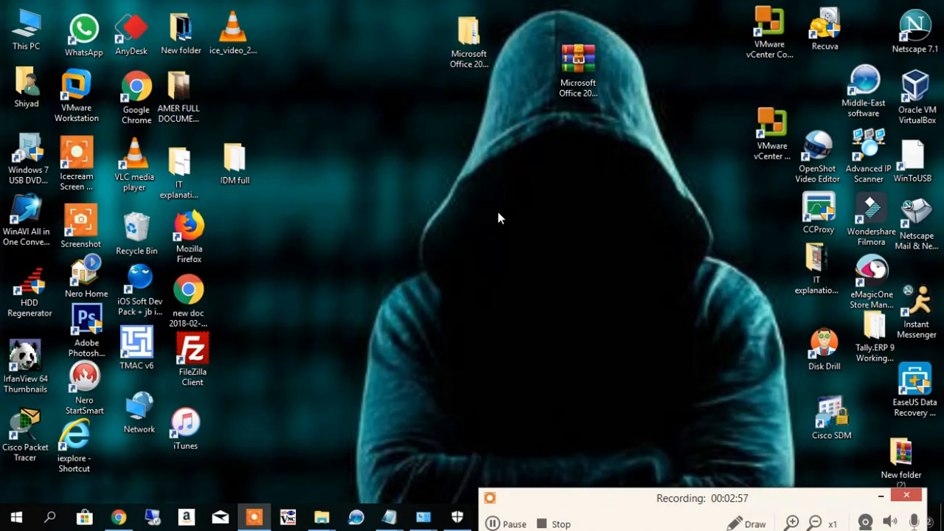
left_click(579, 55)
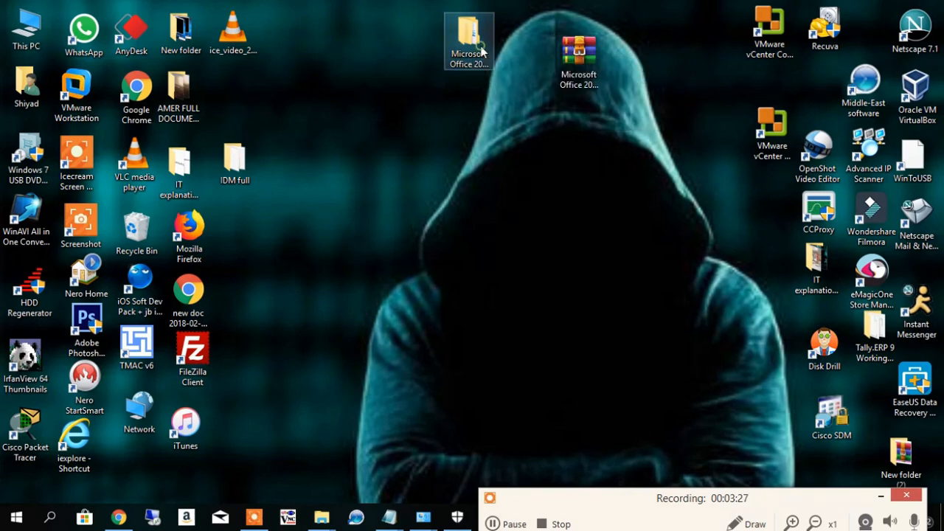
Open Office 2016 > Microsoft Office 2016 Full Version > office and select setup64.
double_click(468, 33)
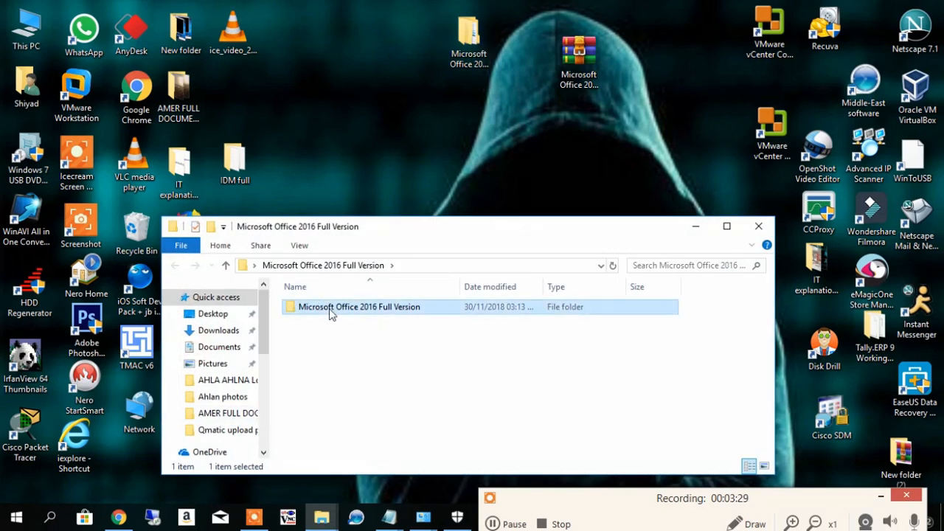
double_click(359, 306)
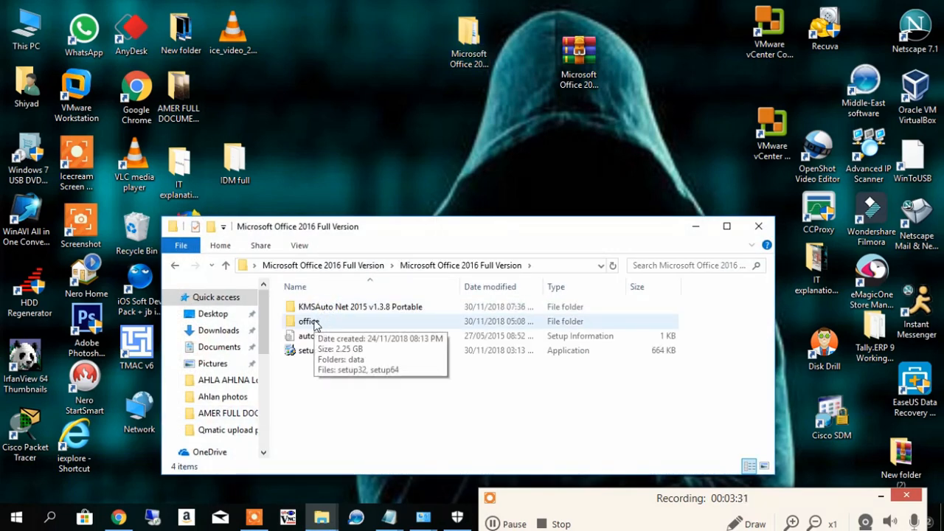
double_click(306, 322)
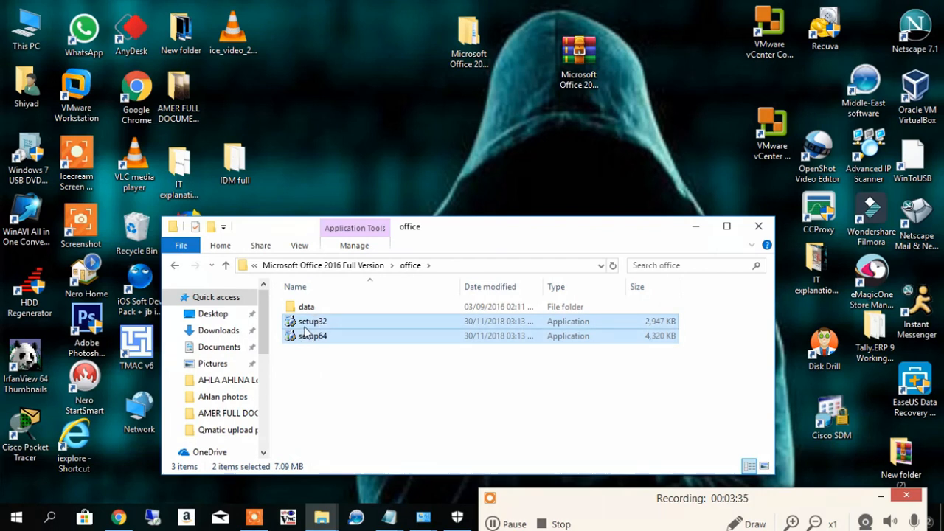
mouse_move(327, 340)
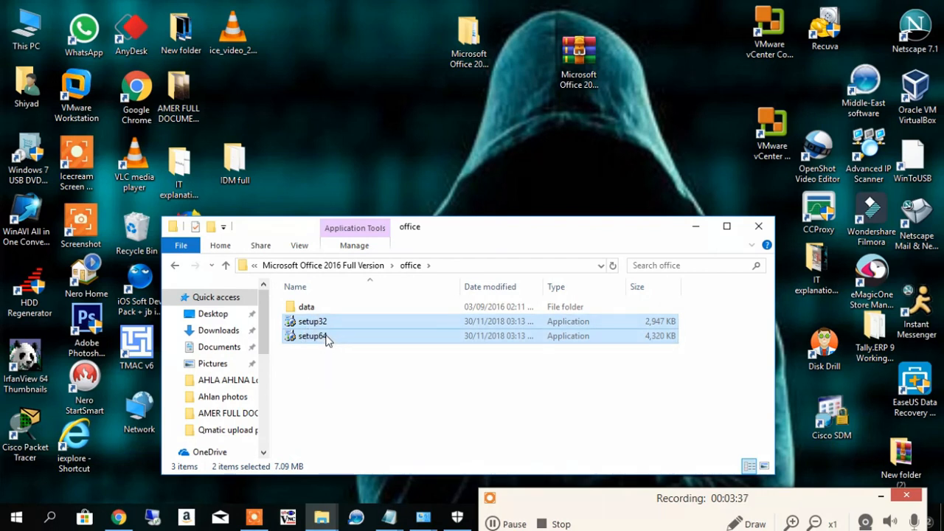
mouse_move(325, 340)
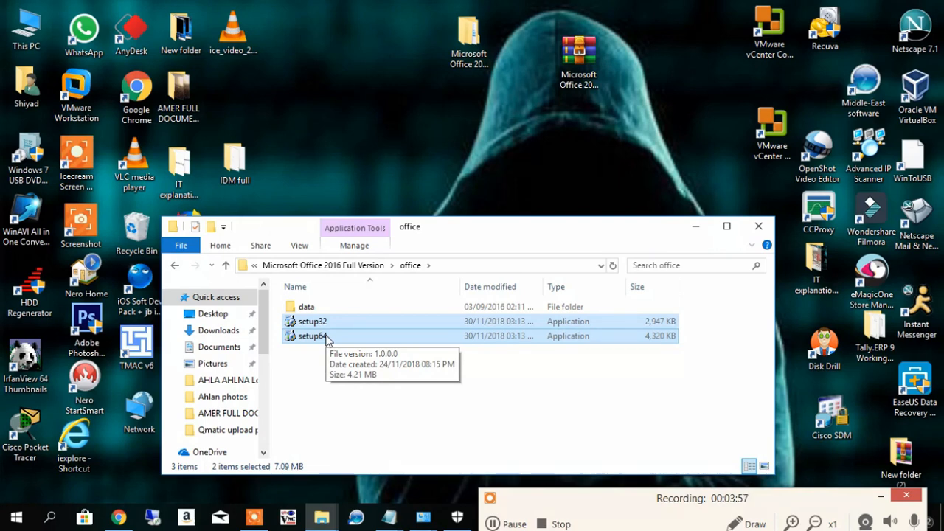
mouse_move(314, 343)
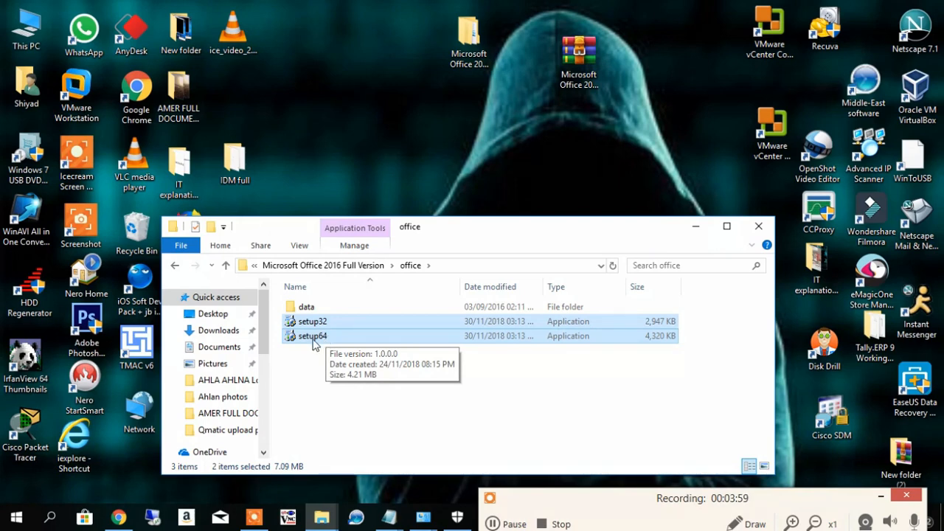
left_click(313, 335)
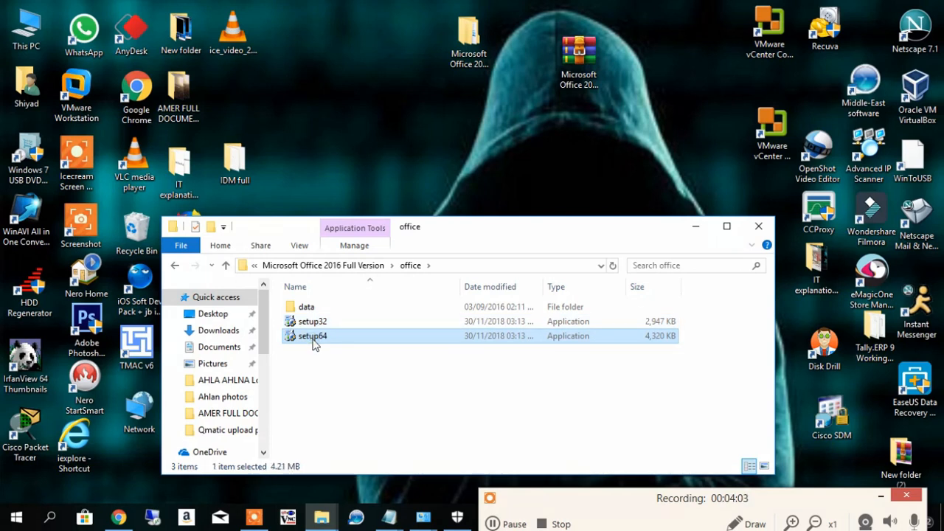
mouse_move(306, 342)
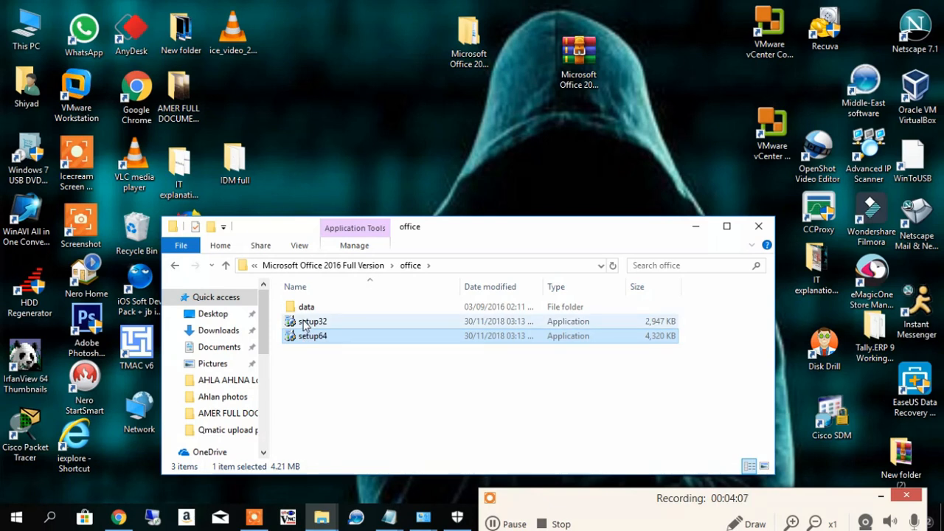
left_click(312, 335)
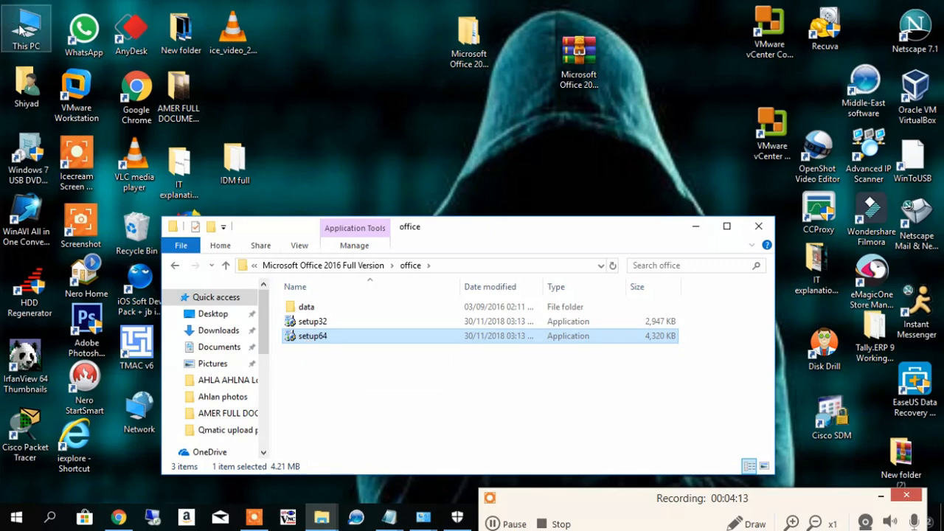
Open This PC Properties to view the 64-bit Windows 10 Pro system details.
right_click(25, 24)
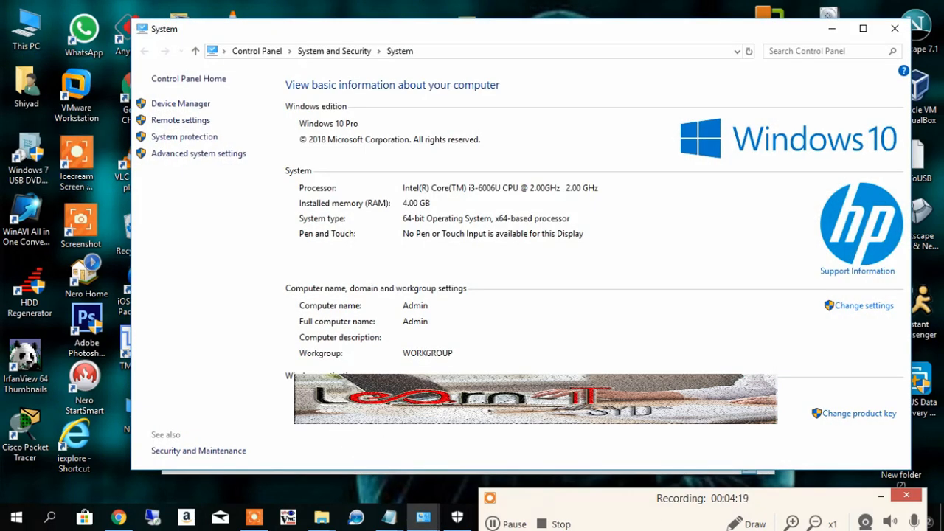
mouse_move(384, 227)
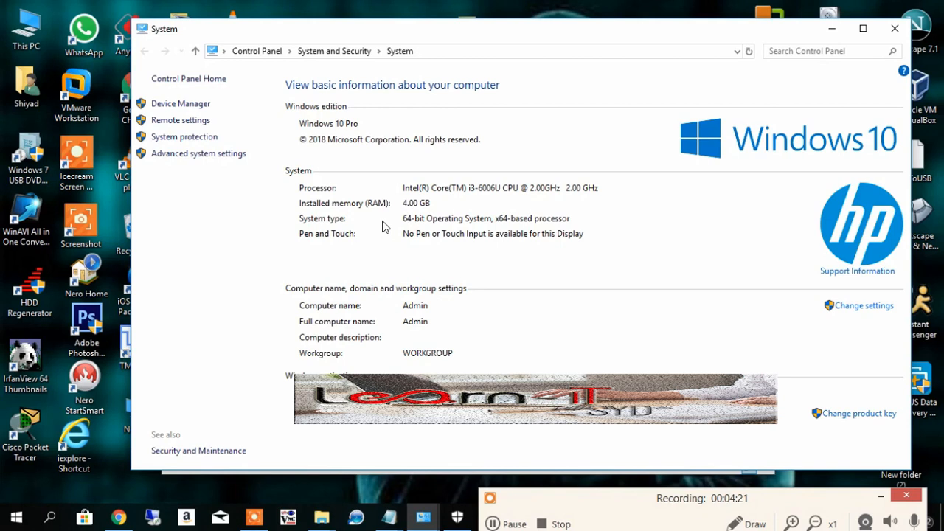
mouse_move(414, 224)
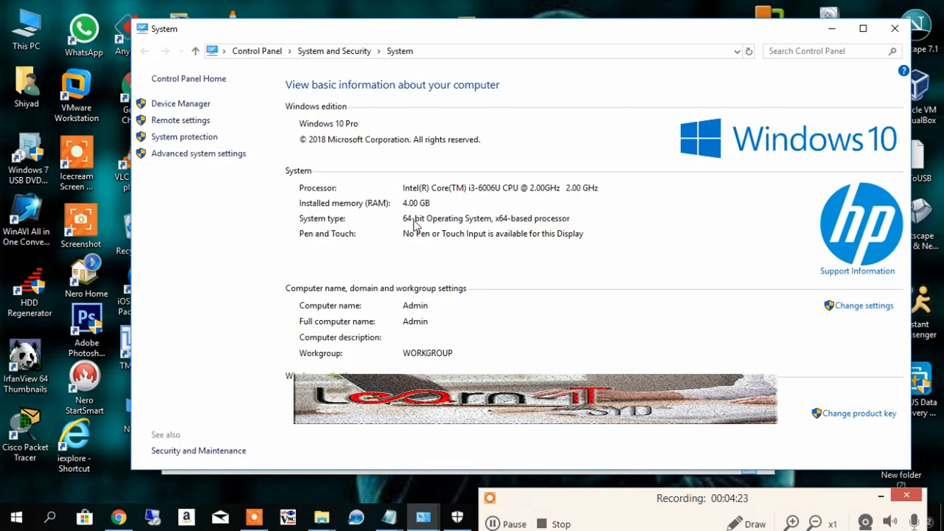
mouse_move(451, 230)
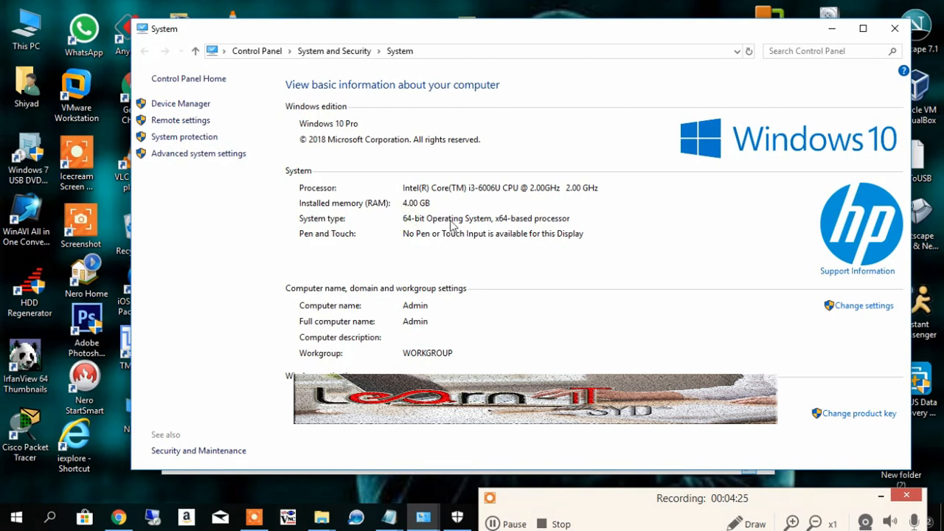
mouse_move(414, 226)
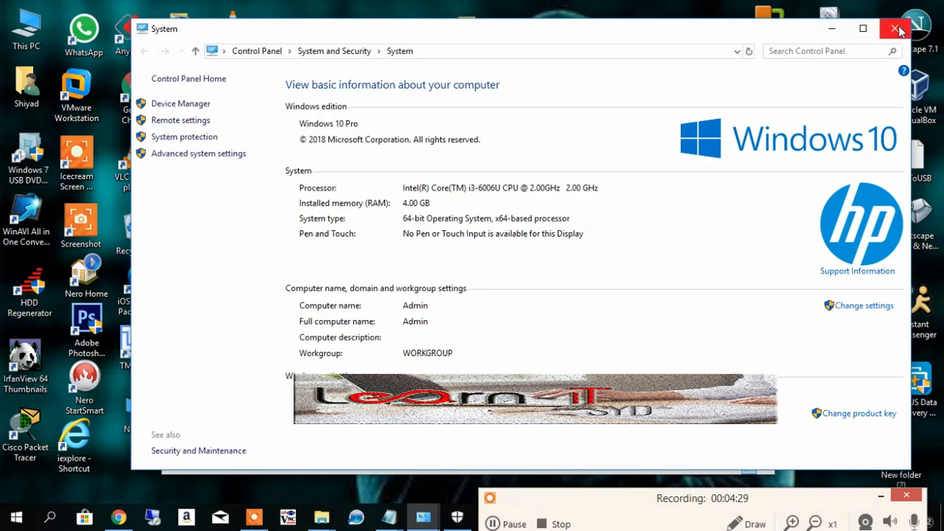
Close the System window and launch the 64-bit setup64 Office installer.
left_click(887, 28)
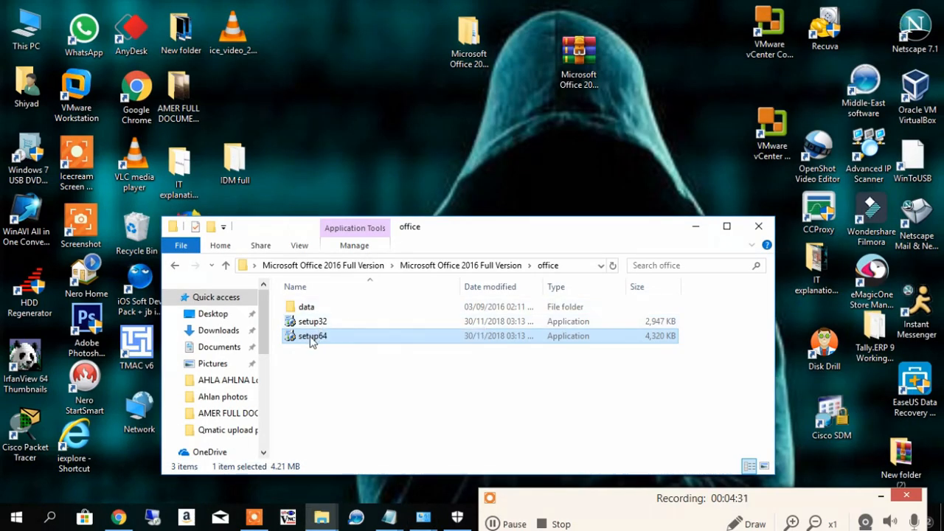
mouse_move(311, 339)
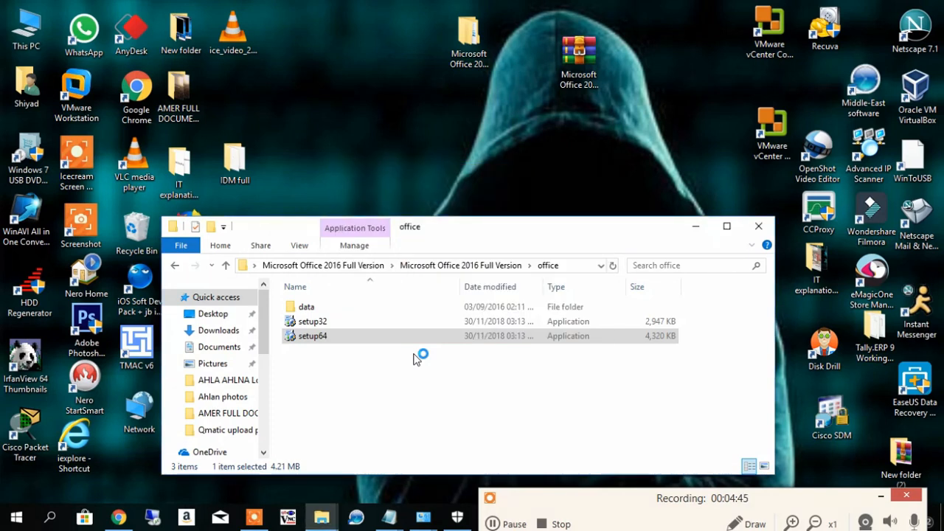
double_click(311, 335)
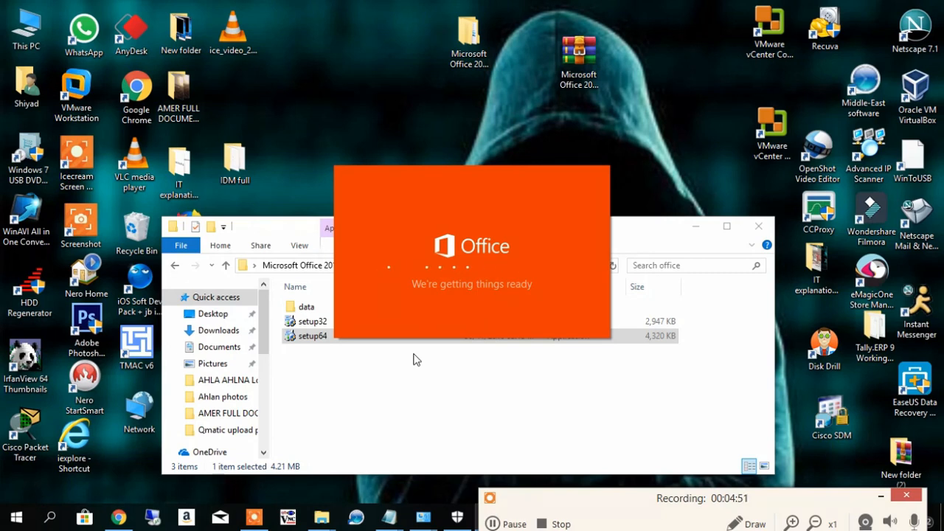
mouse_move(496, 429)
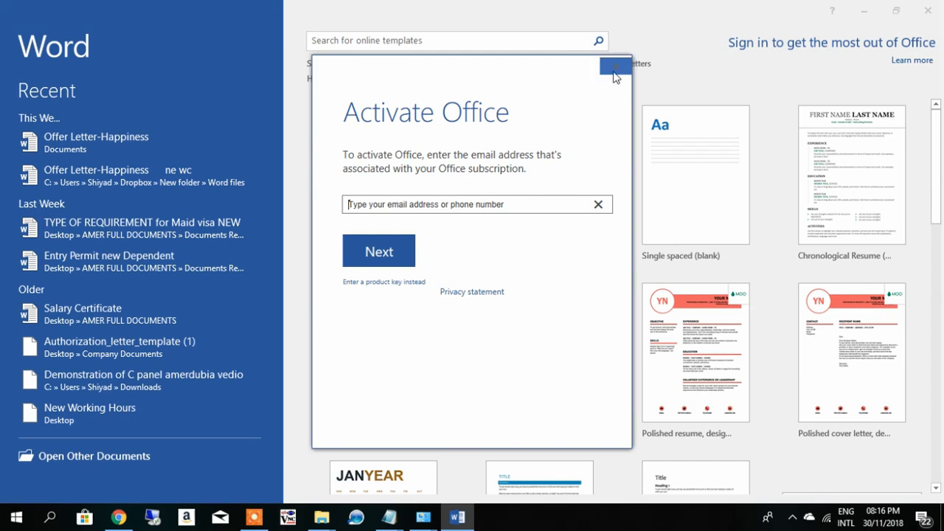
Close the Activate Office dialog and create a blank Word document.
left_click(607, 67)
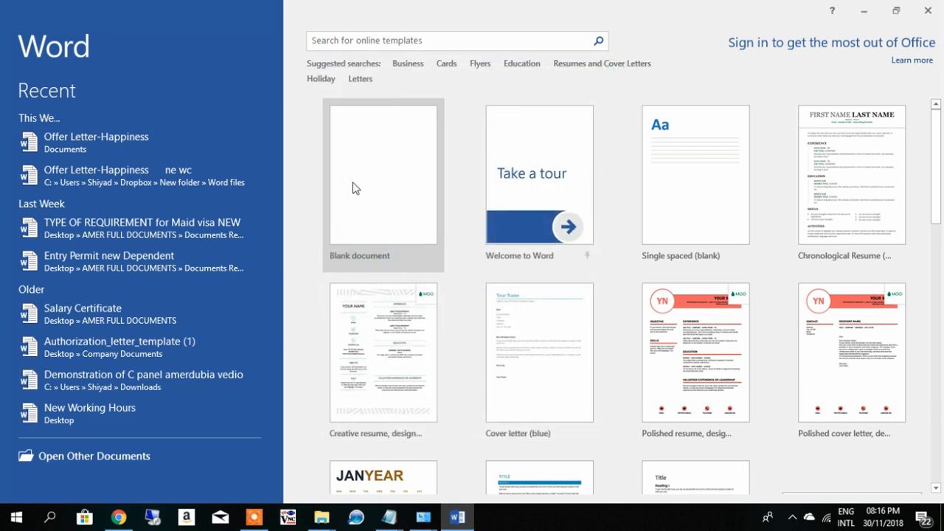
left_click(382, 175)
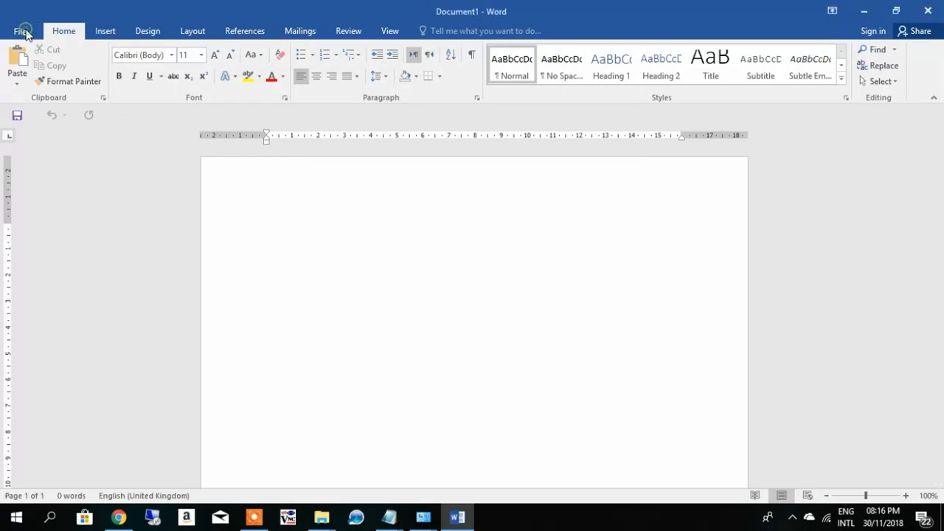
Check File > Account shows Office Professional Plus 2016 activated, then close Word.
left_click(20, 31)
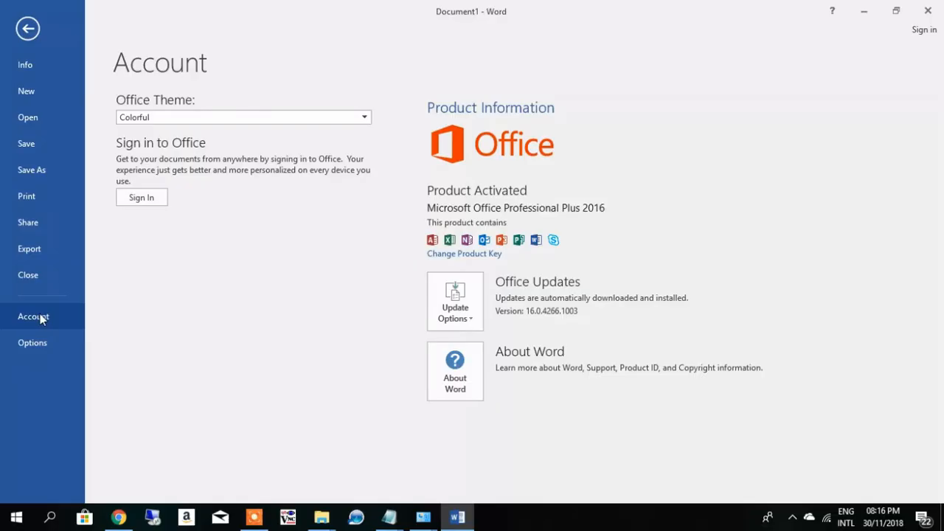
mouse_move(438, 201)
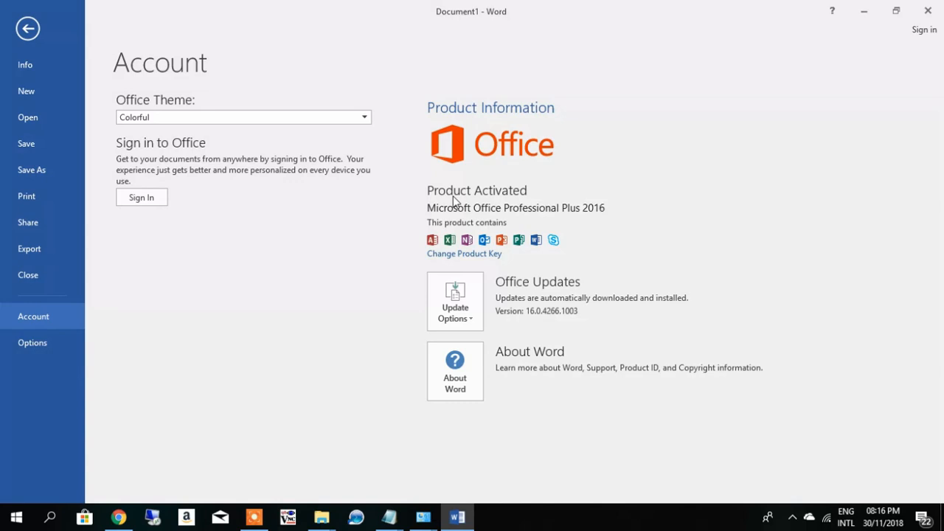
mouse_move(895, 10)
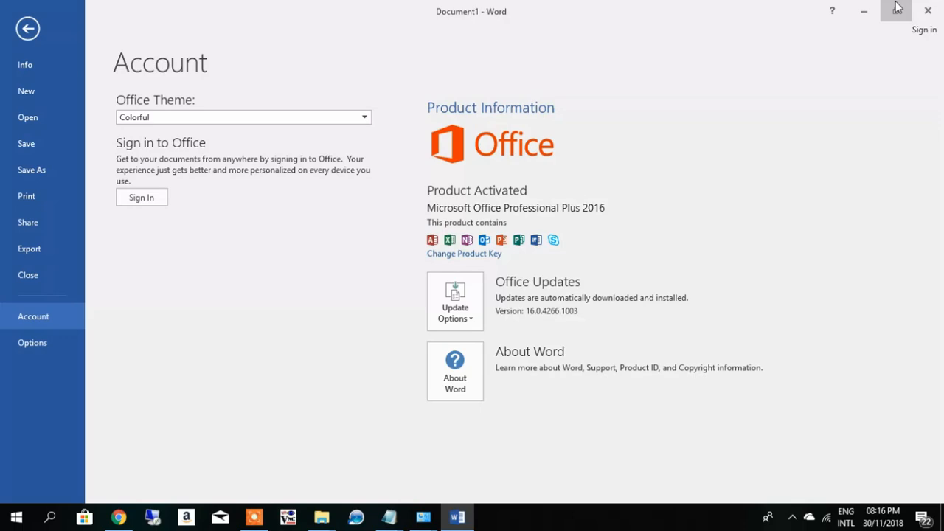
left_click(27, 28)
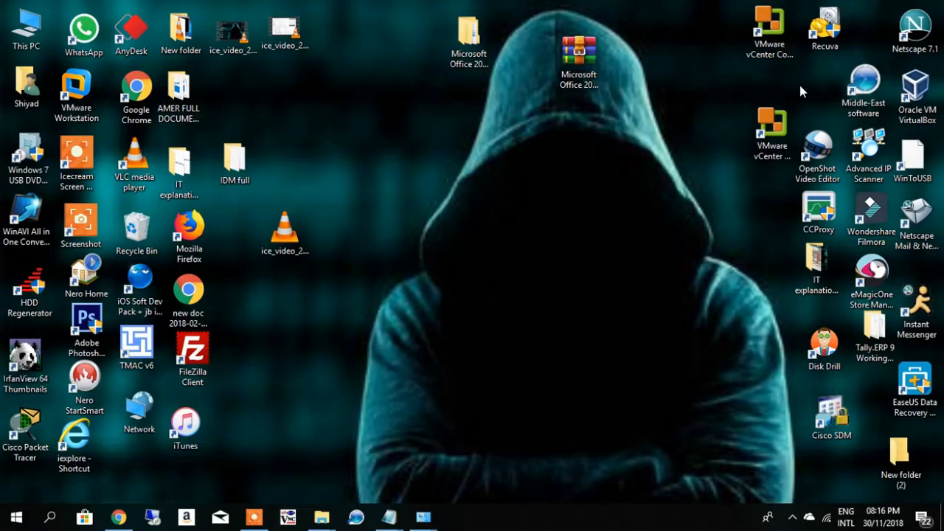
Open the desktop Microsoft Office 2016 Full Version folder and its inner folder.
left_click(580, 44)
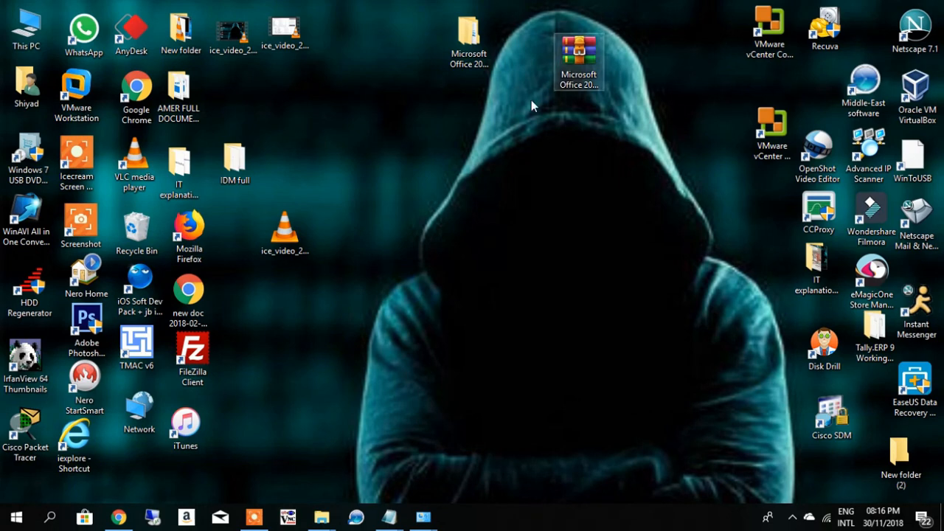
left_click(470, 44)
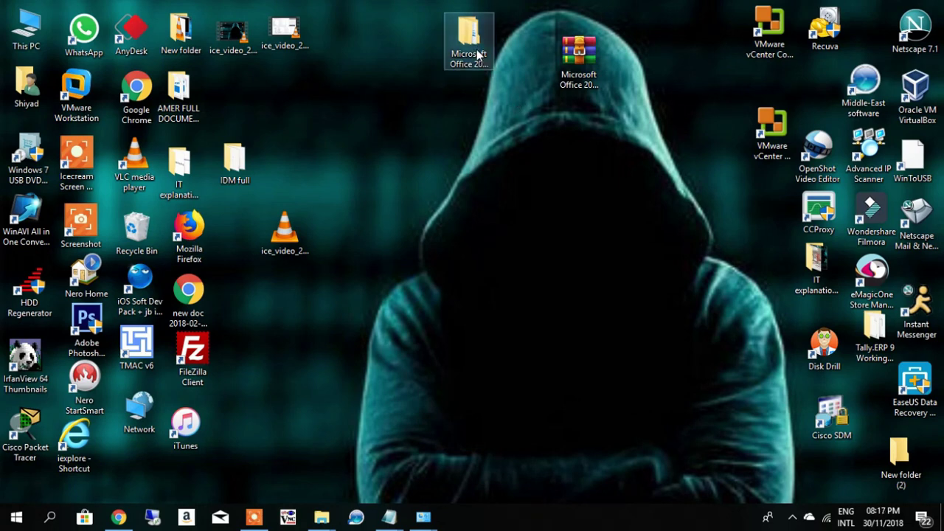
double_click(468, 35)
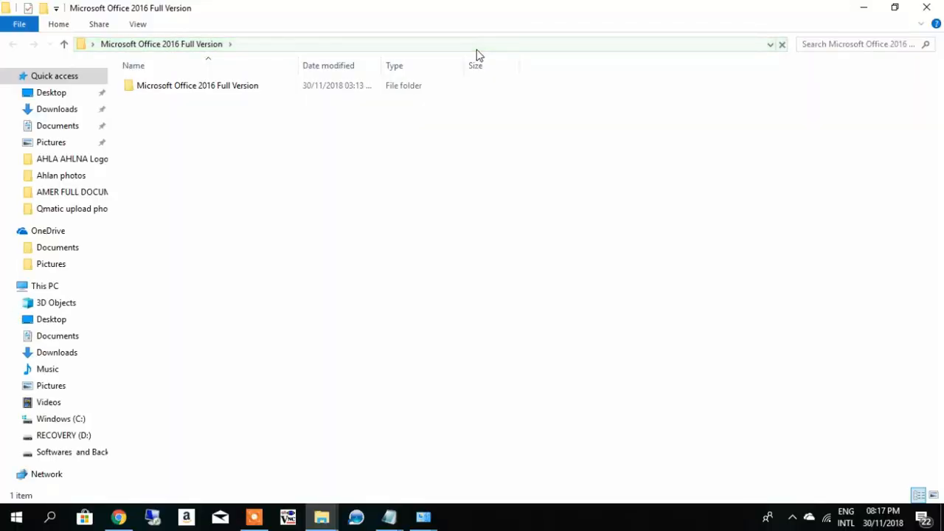
left_click(197, 85)
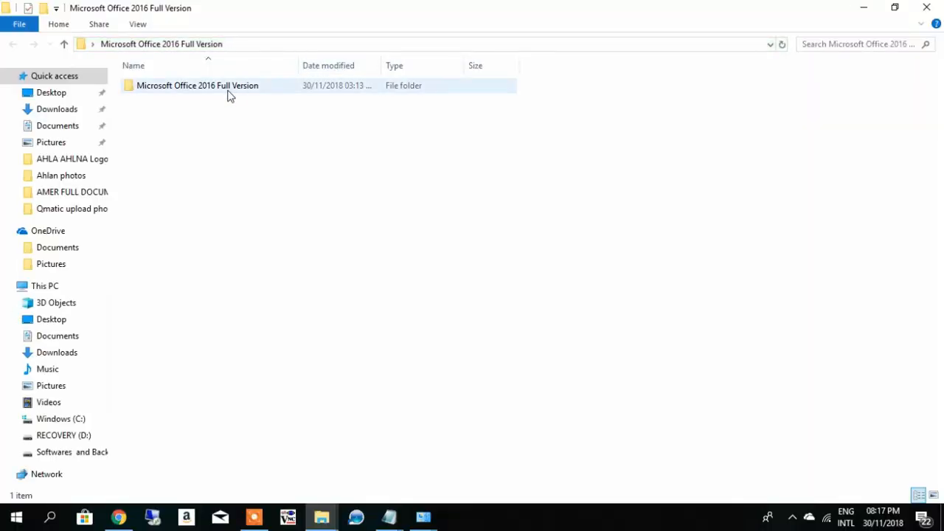
double_click(197, 85)
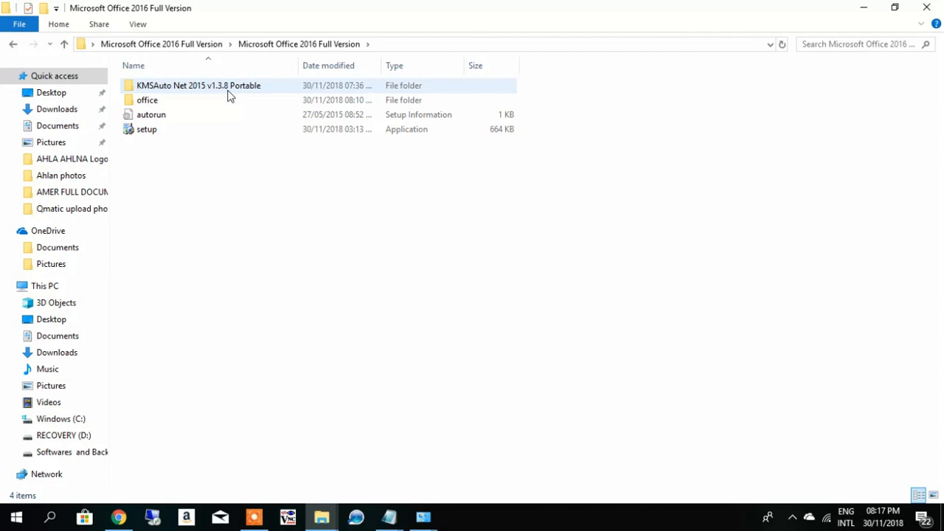
mouse_move(158, 96)
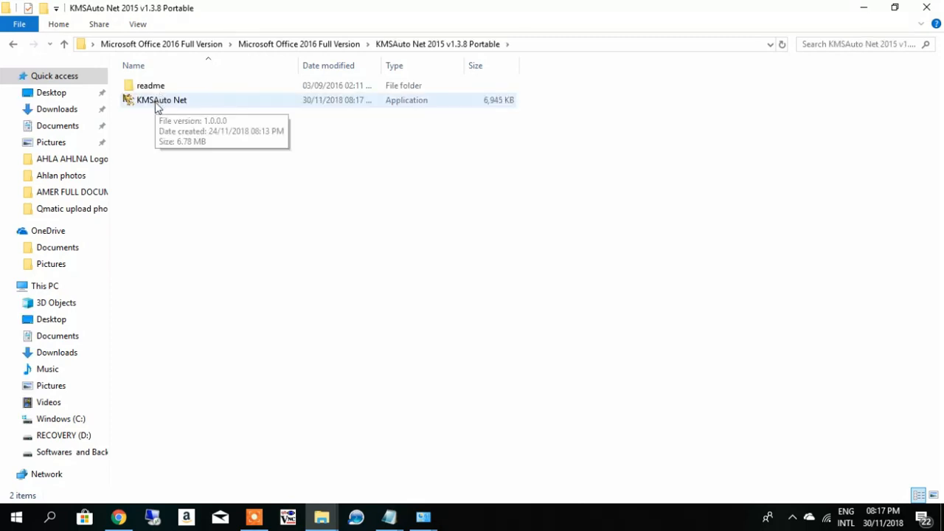
Search Start for 'defe' and launch Windows Defender Security Centre.
left_click(19, 518)
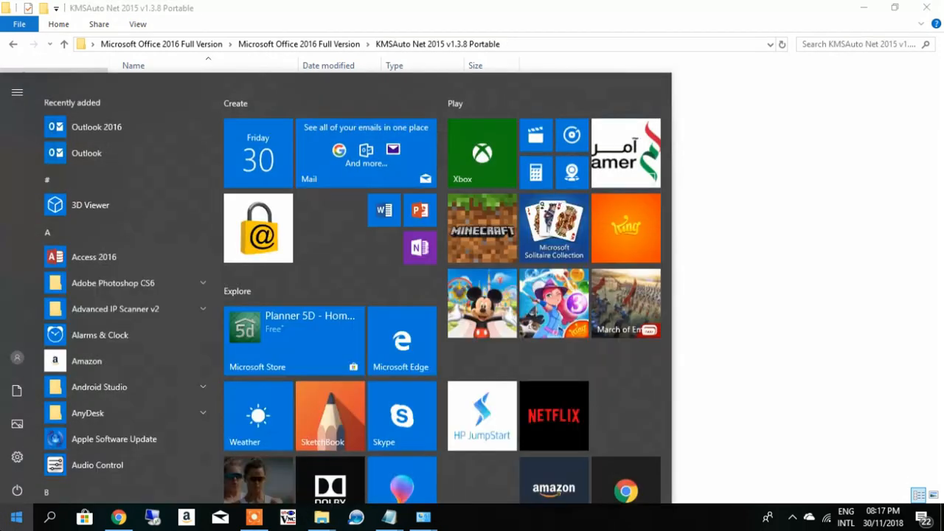
type("defe")
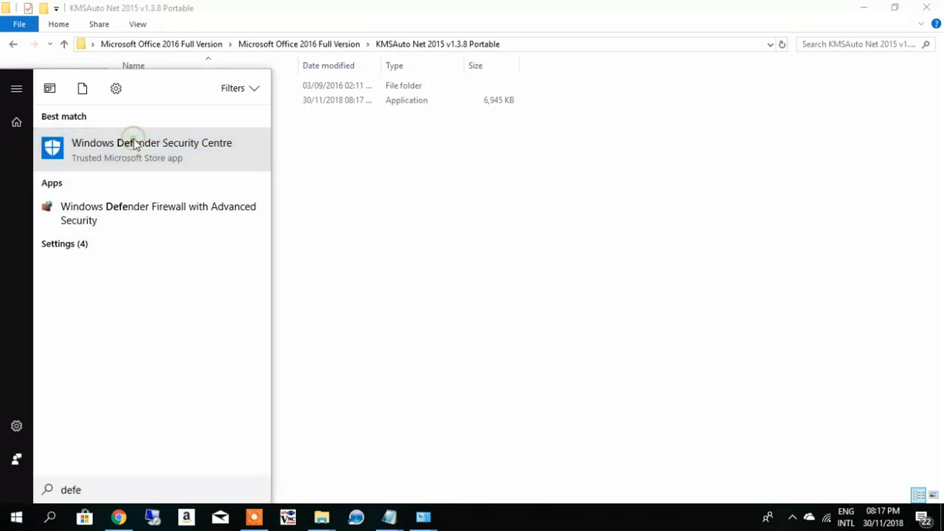
left_click(151, 143)
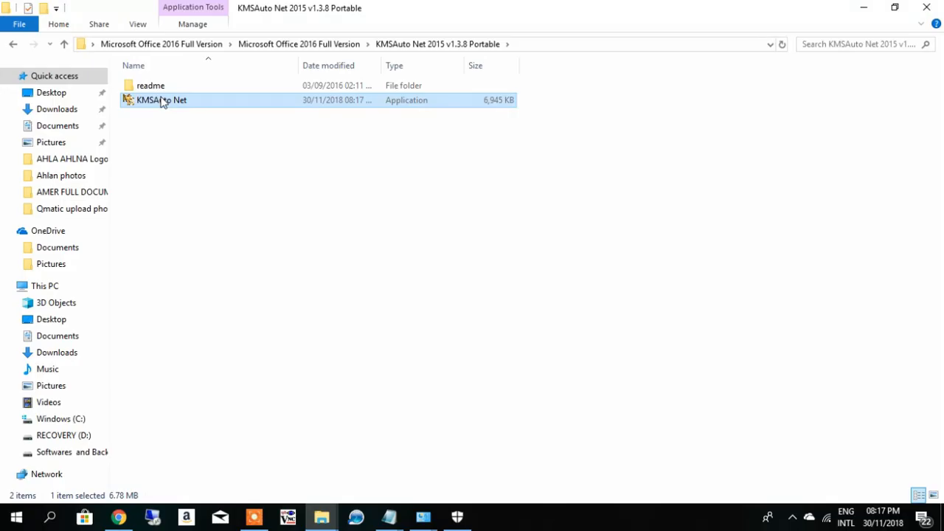
Run KMSAuto Net as administrator from its right-click menu in File Explorer.
right_click(161, 99)
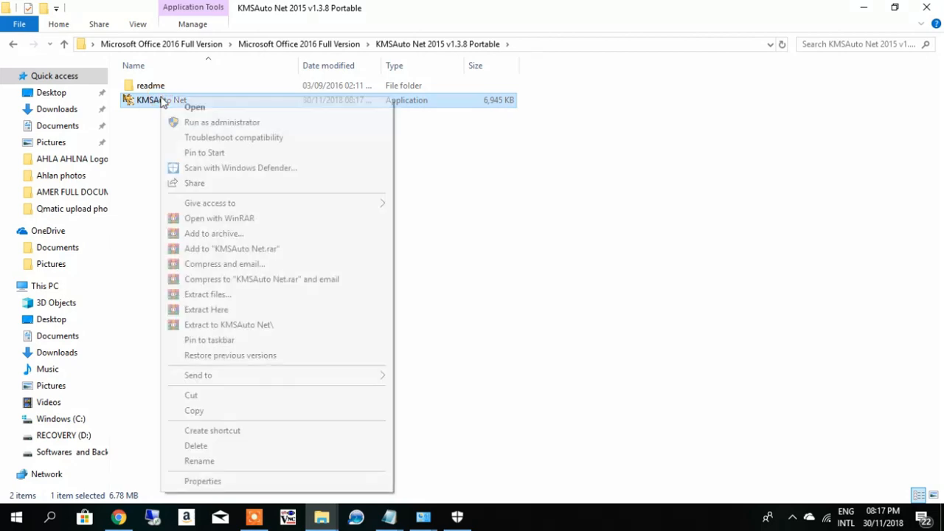
mouse_move(200, 126)
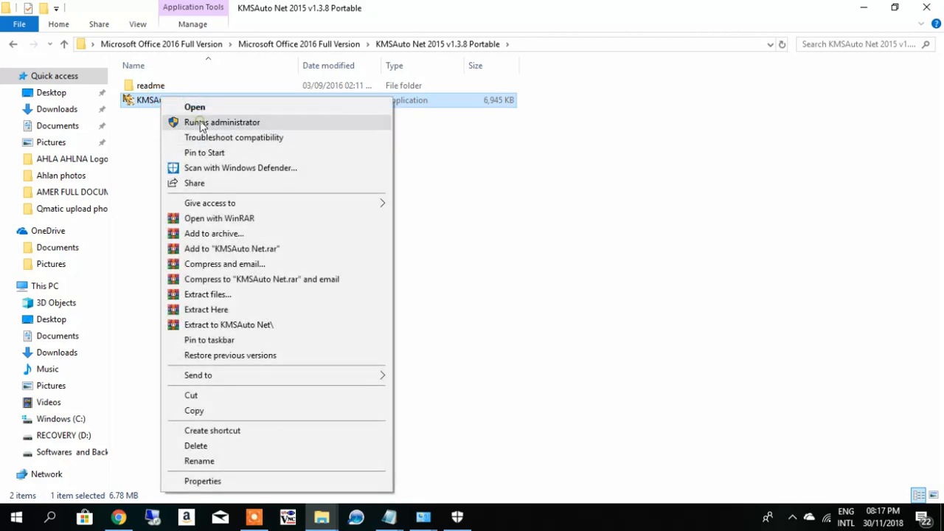
left_click(222, 122)
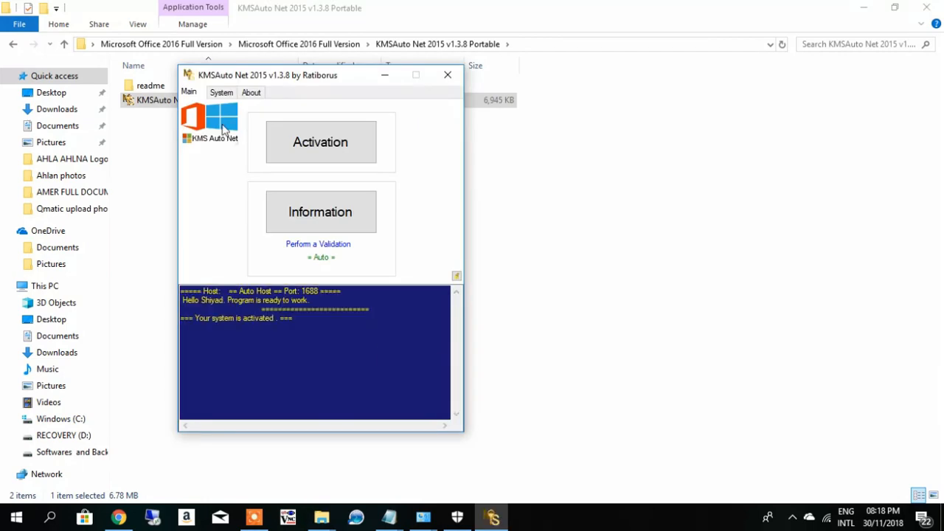
mouse_move(217, 139)
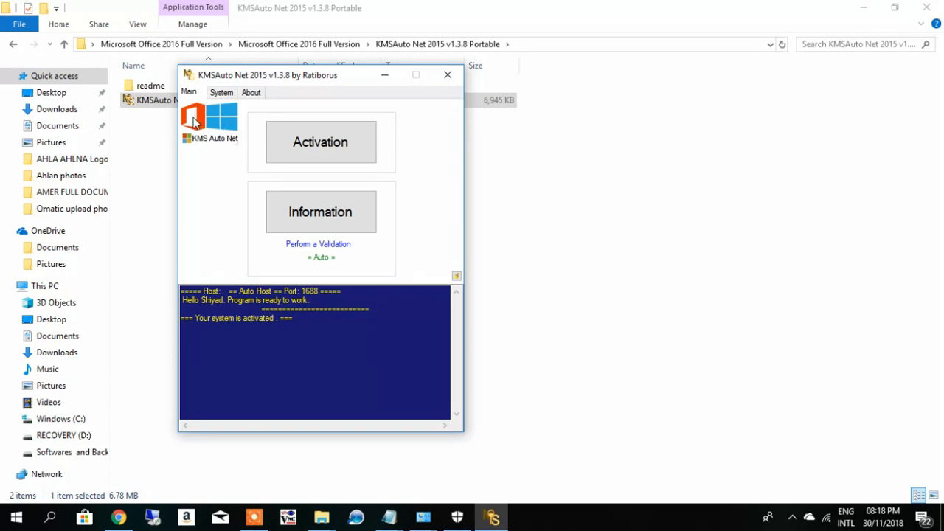
Choose Activate Office from KMSAuto Net's Activation options.
left_click(320, 141)
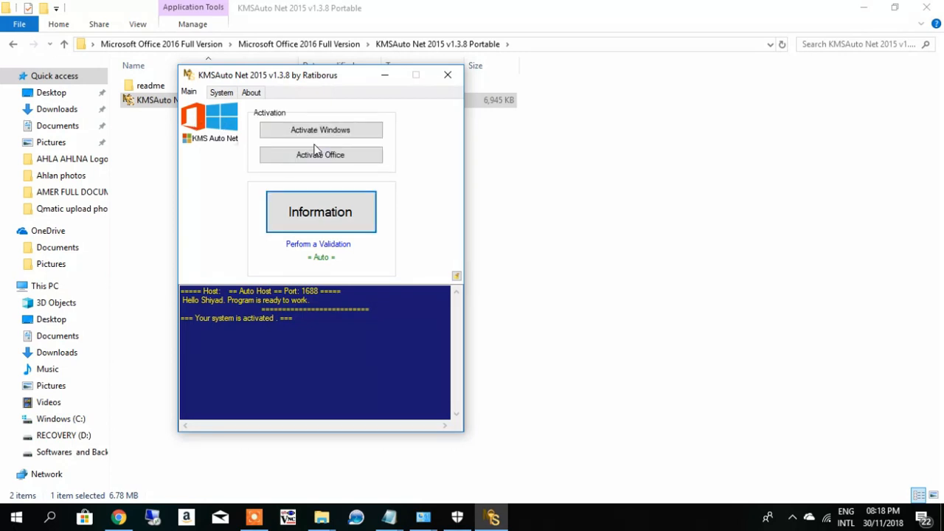
mouse_move(301, 160)
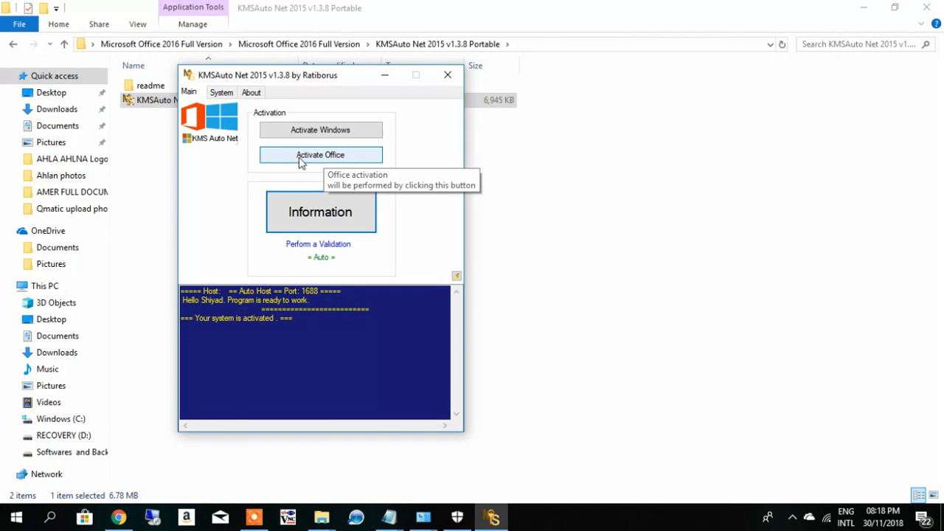
left_click(320, 155)
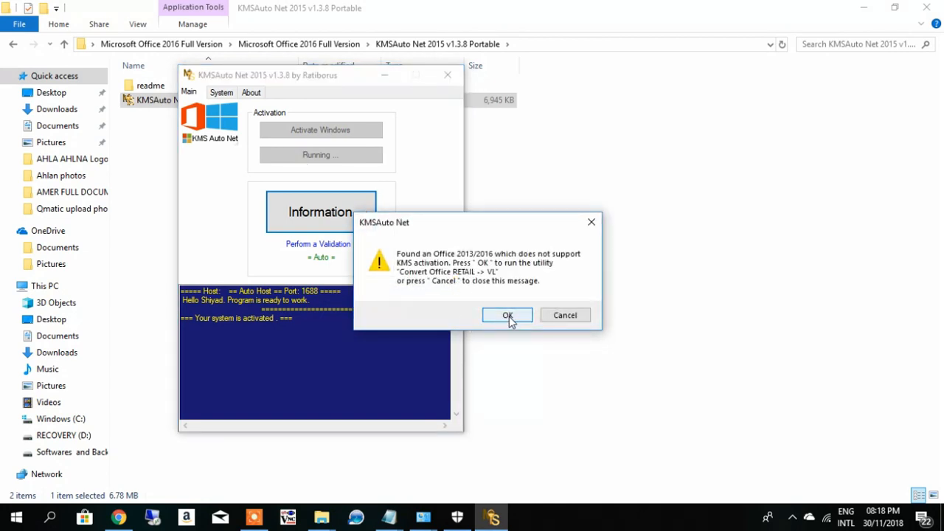
Accept the conversion prompt and run 'Office 2016 Pro Plus RETAIL -> VL' in Office Convert.
left_click(506, 315)
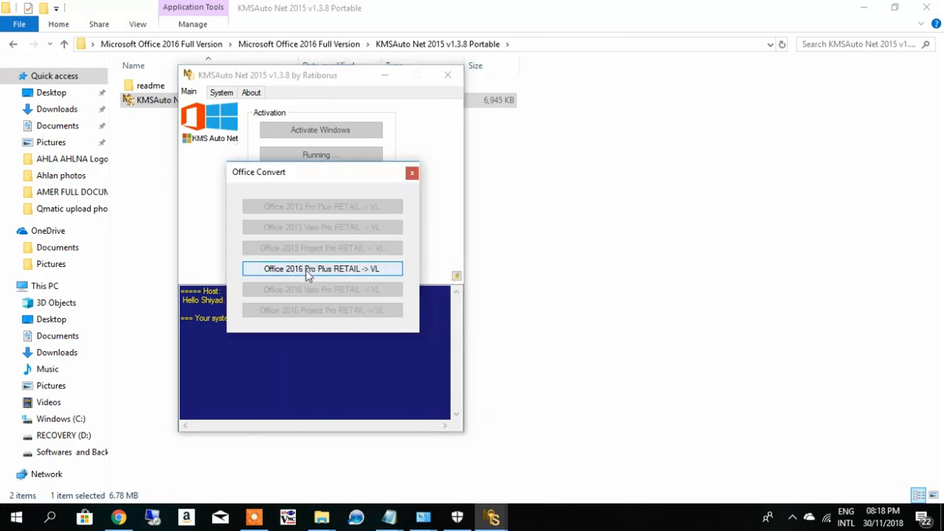
left_click(322, 269)
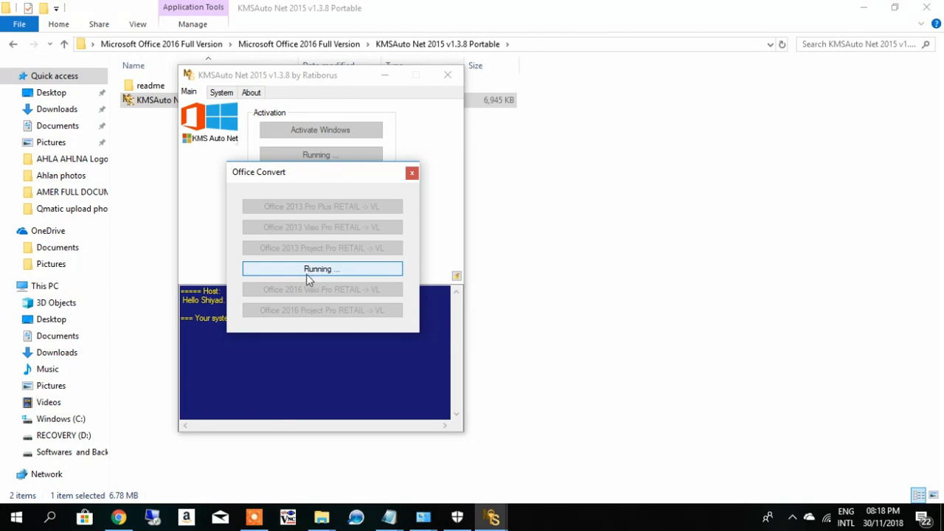
mouse_move(318, 273)
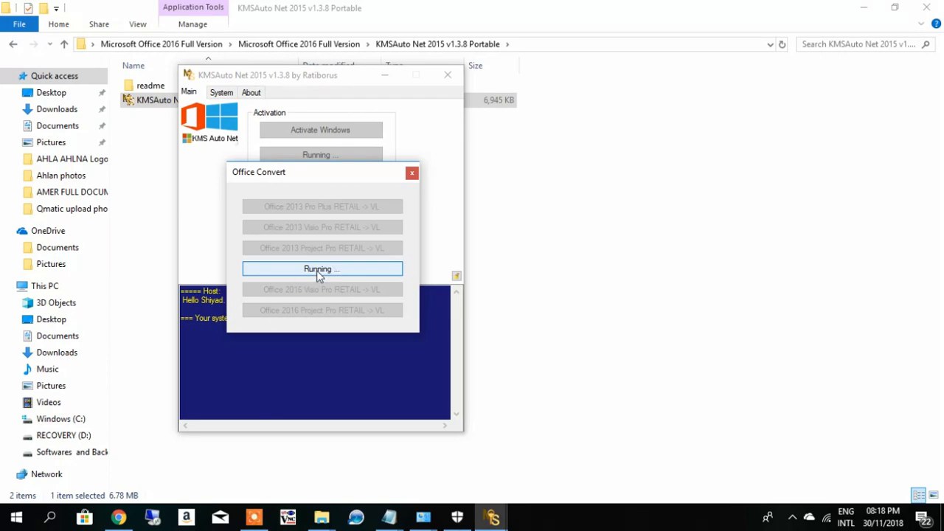
mouse_move(320, 281)
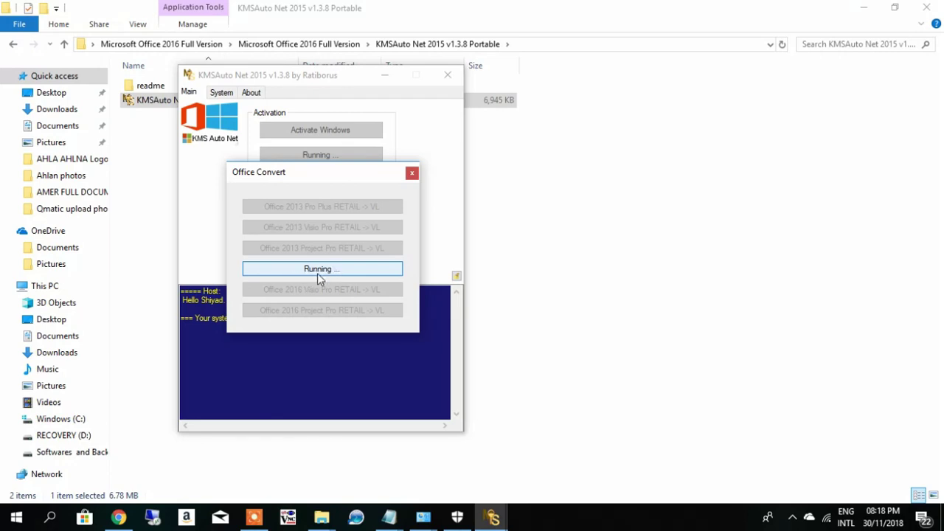